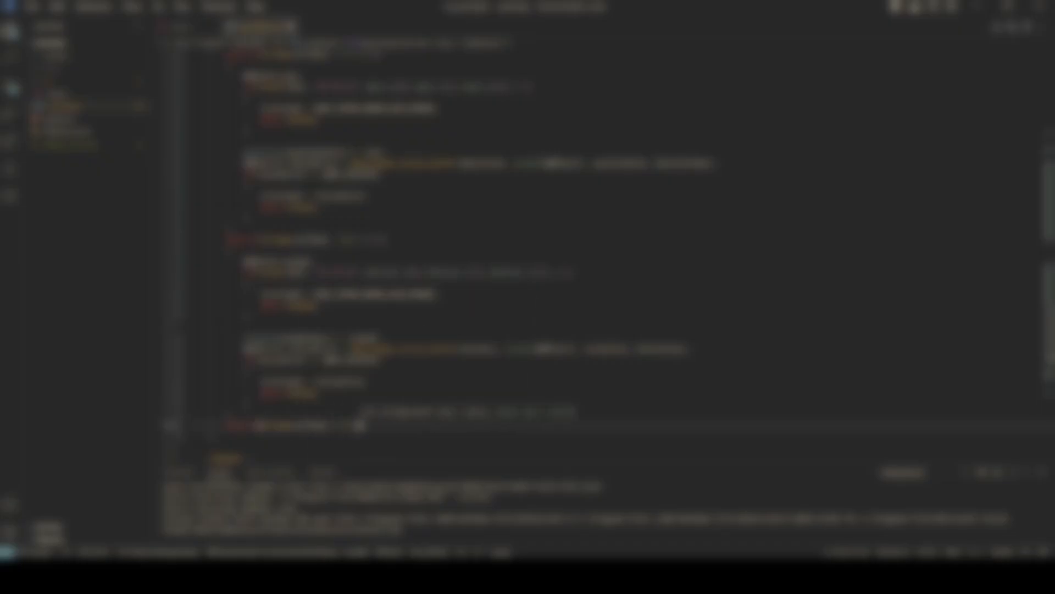
- Scroll through the Vulkan instance-creation code with a terminal at ~/dev/VkGalaxy
scroll(down, 3)
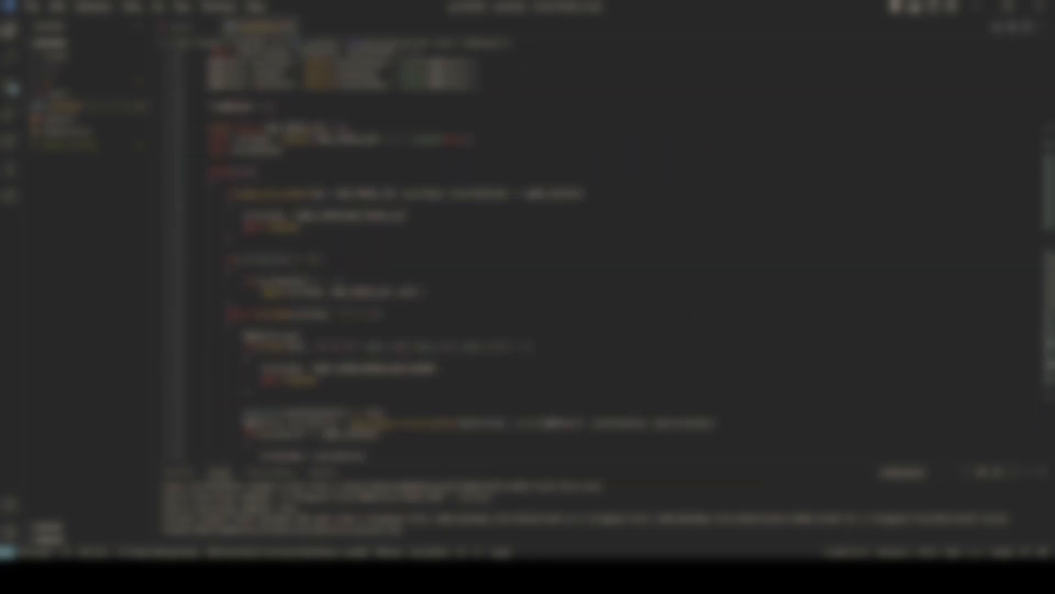
scroll(down, 3)
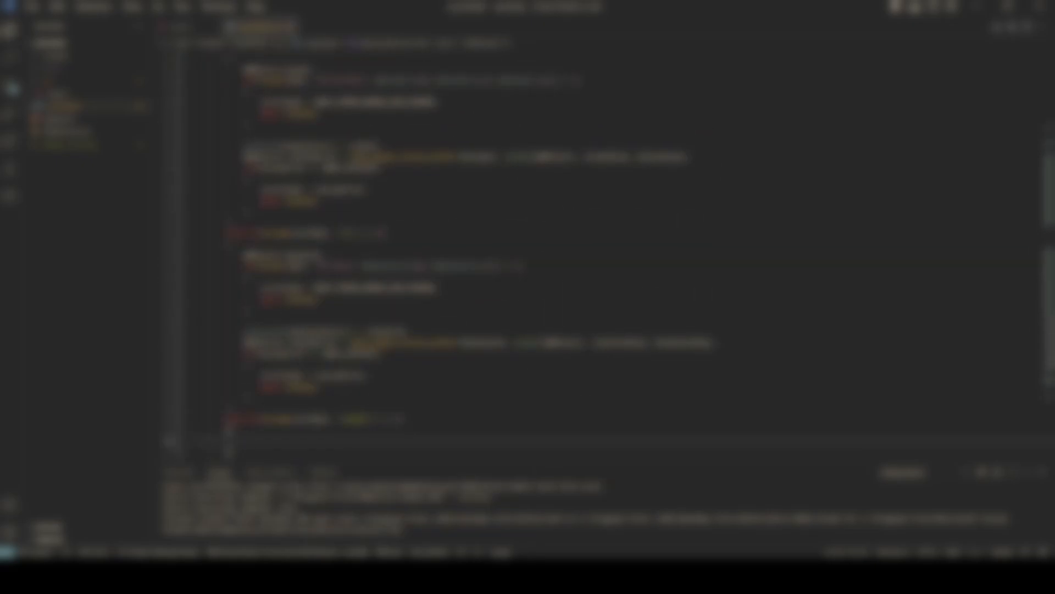
scroll(down, 3)
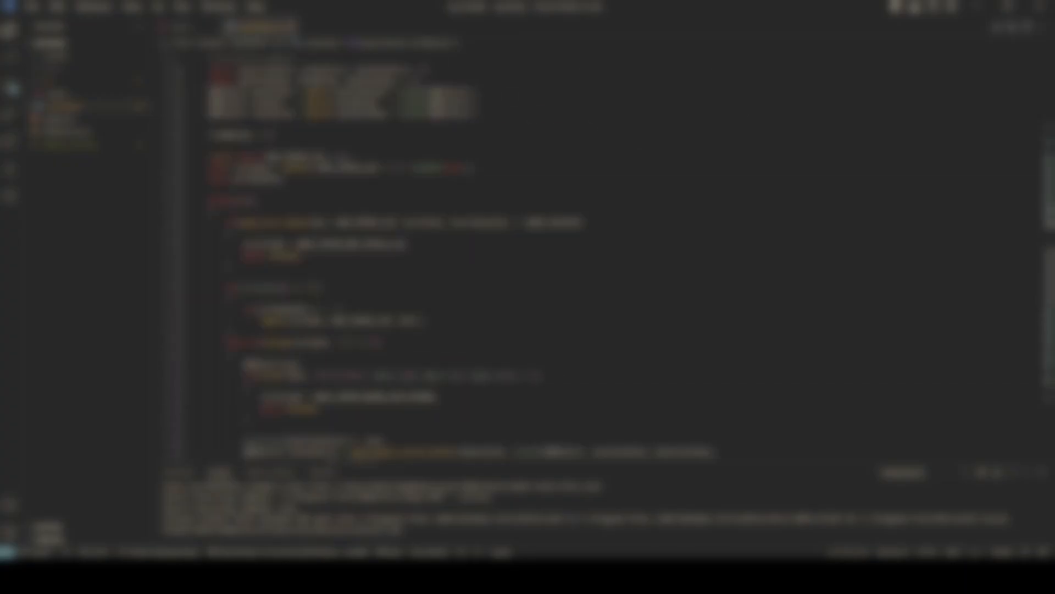
scroll(down, 3)
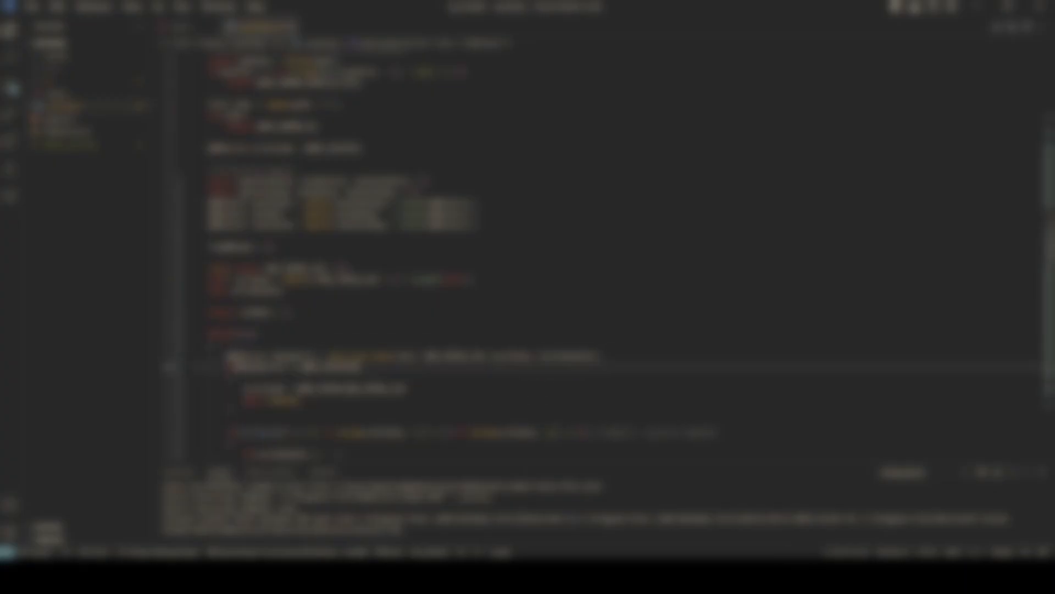
scroll(down, 3)
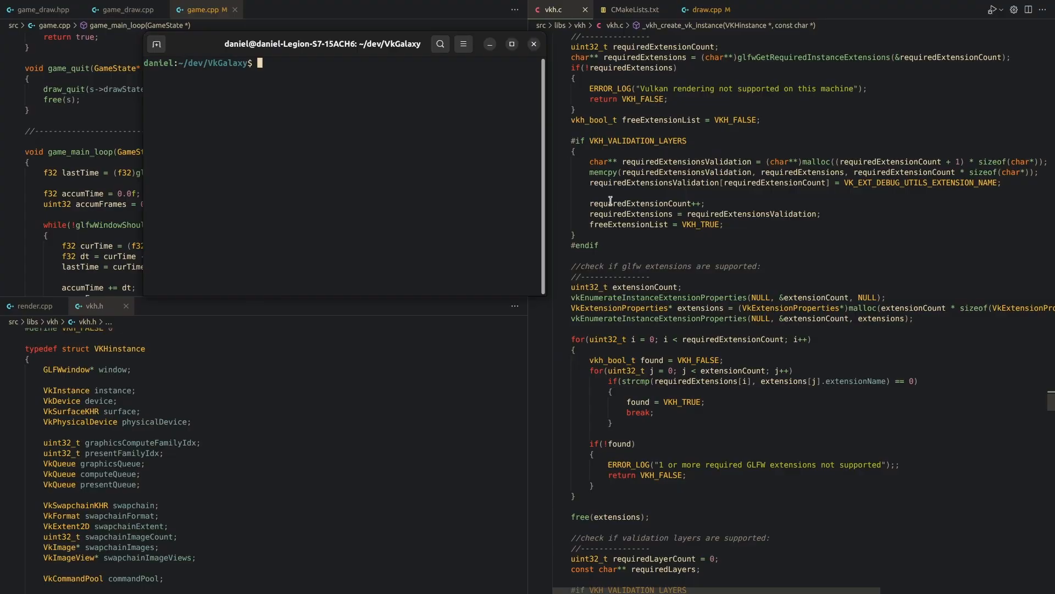
- Launch the compiled renderer with bin/vkgalaxy in the terminal
text(bin)
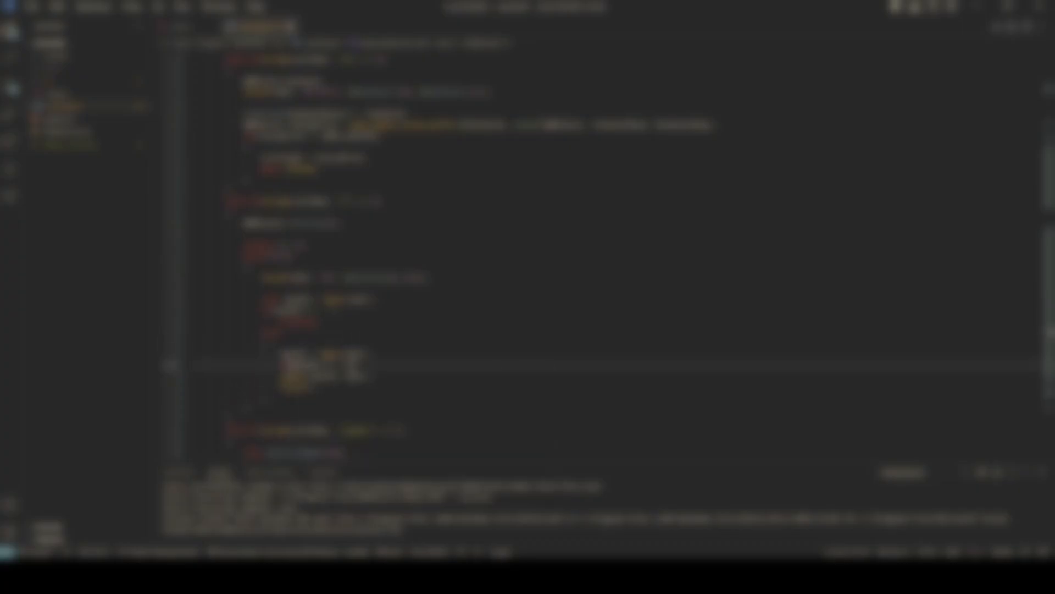
- Wait for GLFW and Vulkan to initialise until the white triangle renders on black
scroll(down, 3)
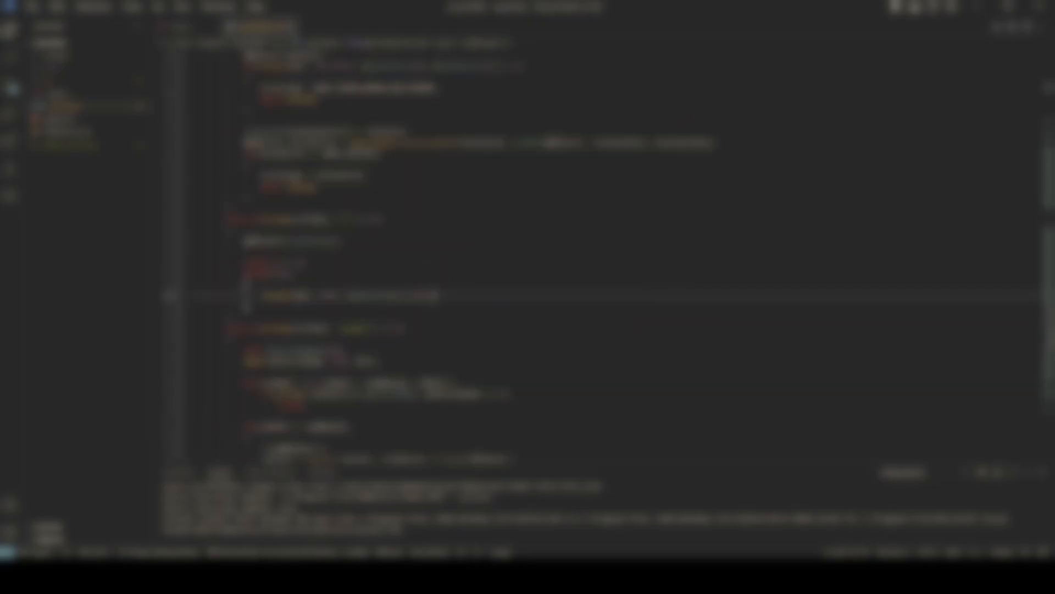
scroll(down, 3)
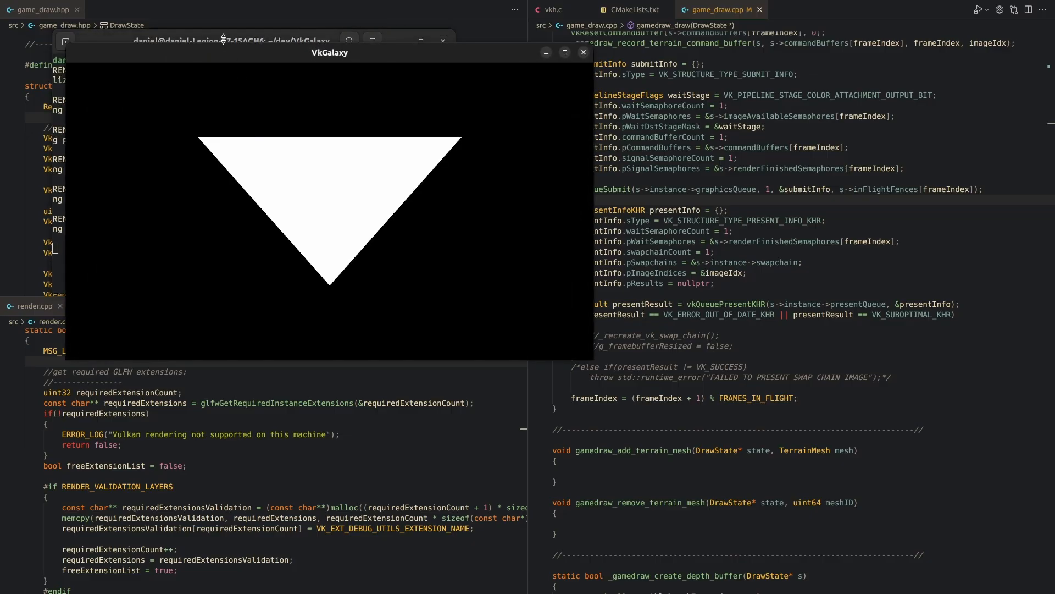
- Drag the VkGalaxy window to the screen centre, then scroll the source file
drag(330, 52, 530, 179)
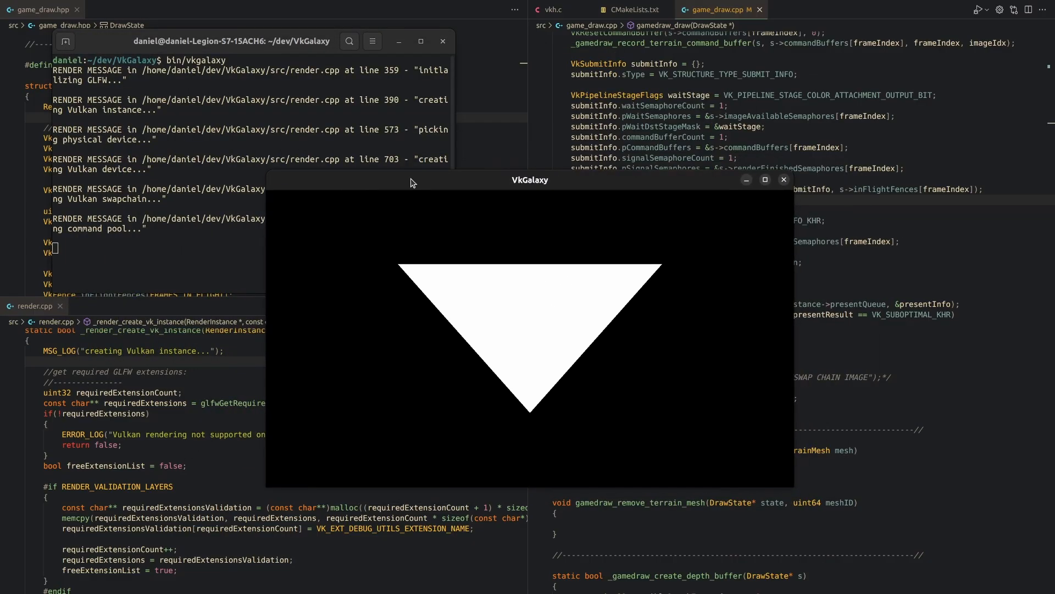
mouse_move(612, 106)
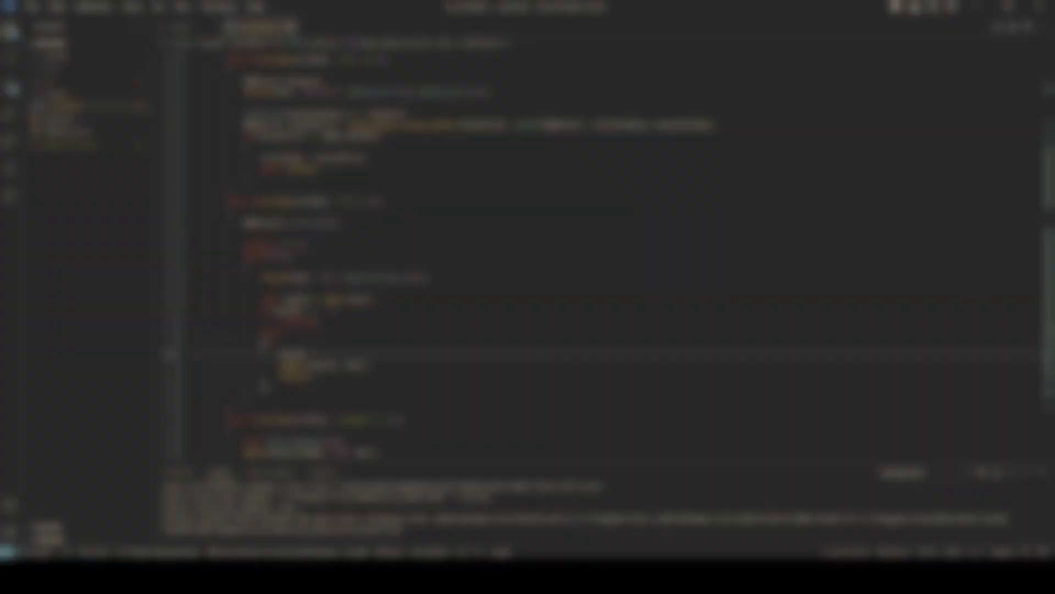
scroll(down, 3)
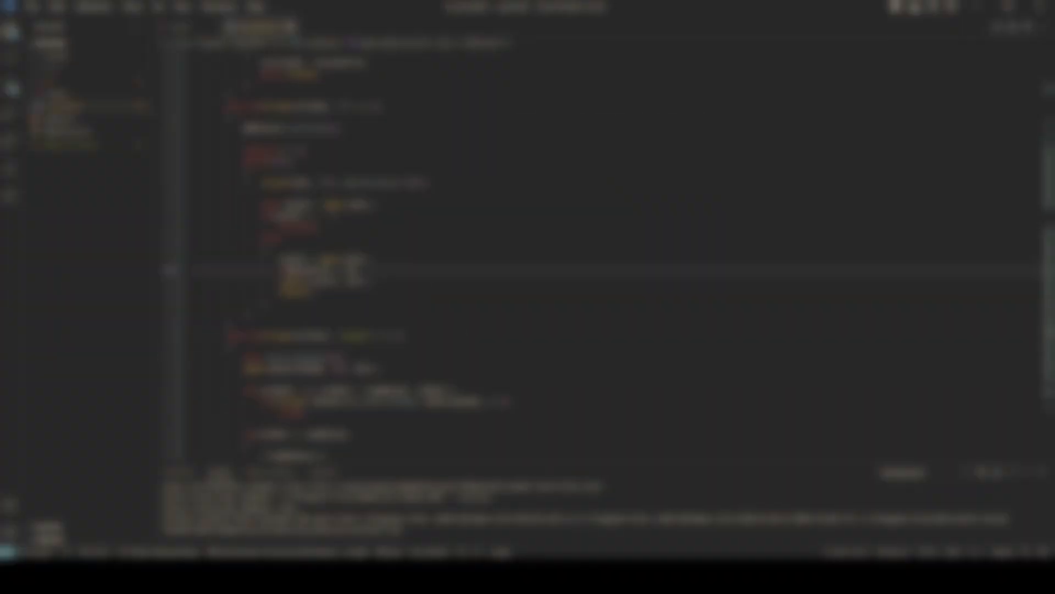